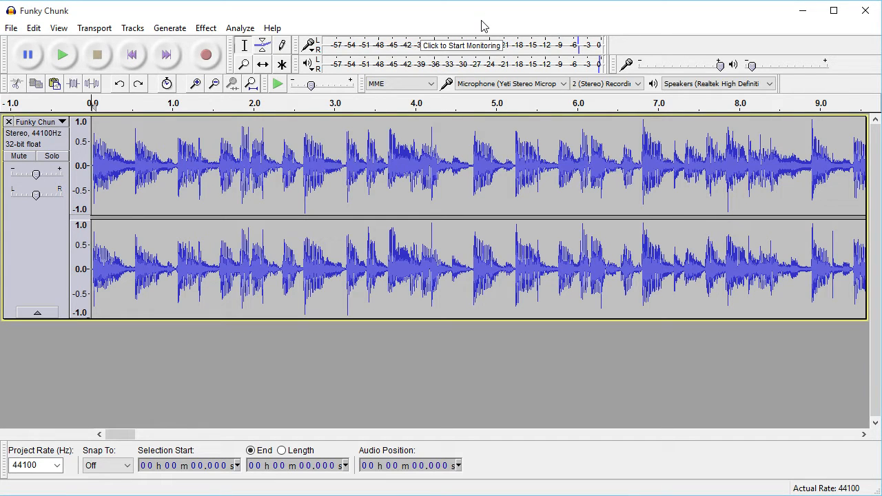
mouse_move(429, 33)
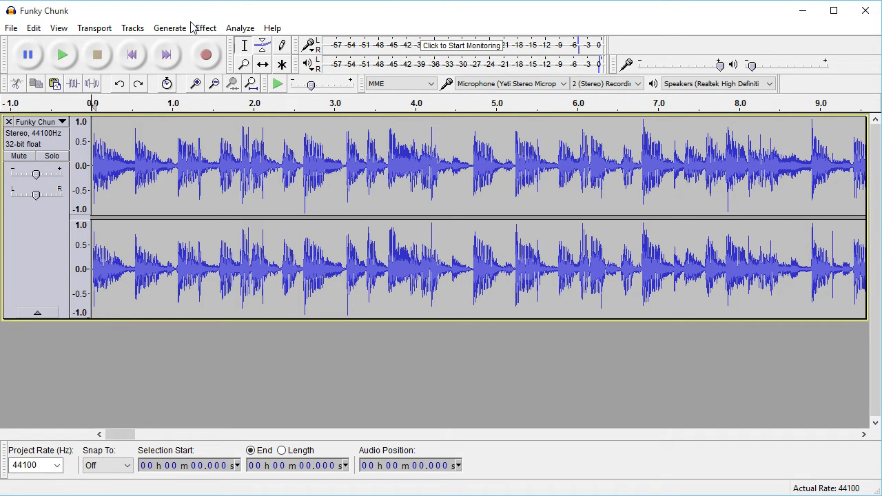
Select the entire Funky Chunk stereo track, start to about 3:59
click(205, 28)
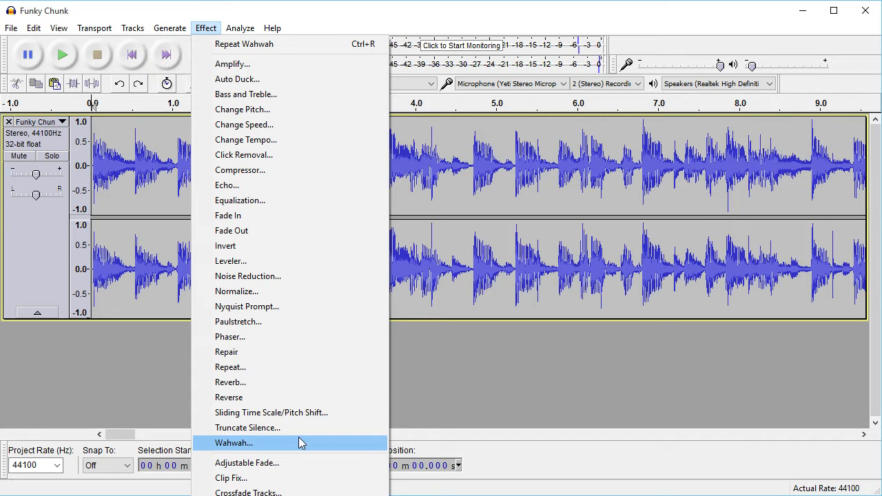
mouse_move(670, 265)
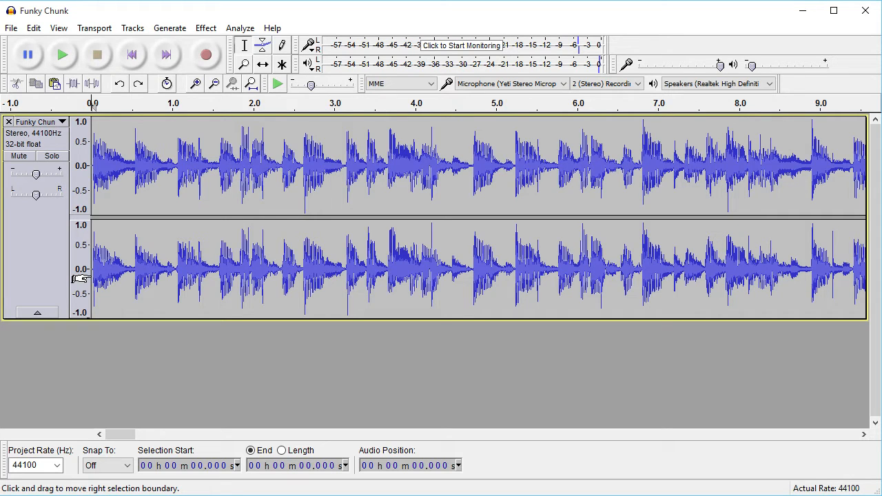
click(63, 52)
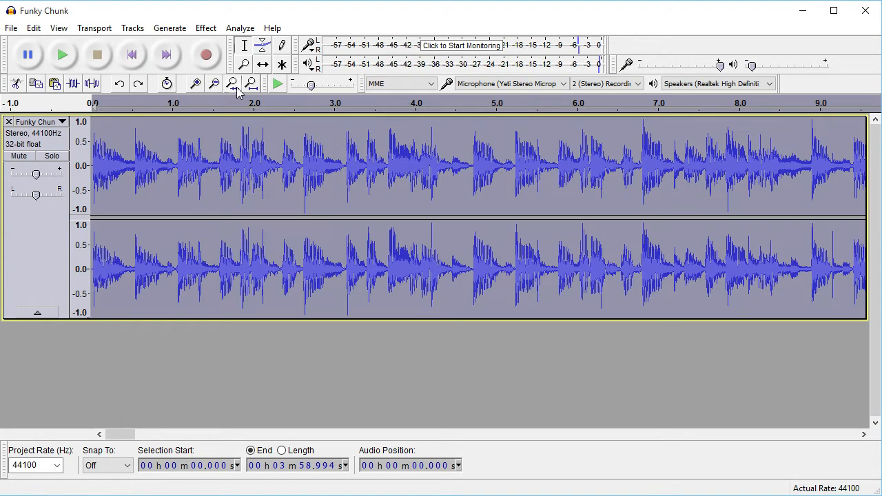
Apply Wahwah with the defaults: 70% depth, 2.5 resonance, 30% frequency offset
click(205, 28)
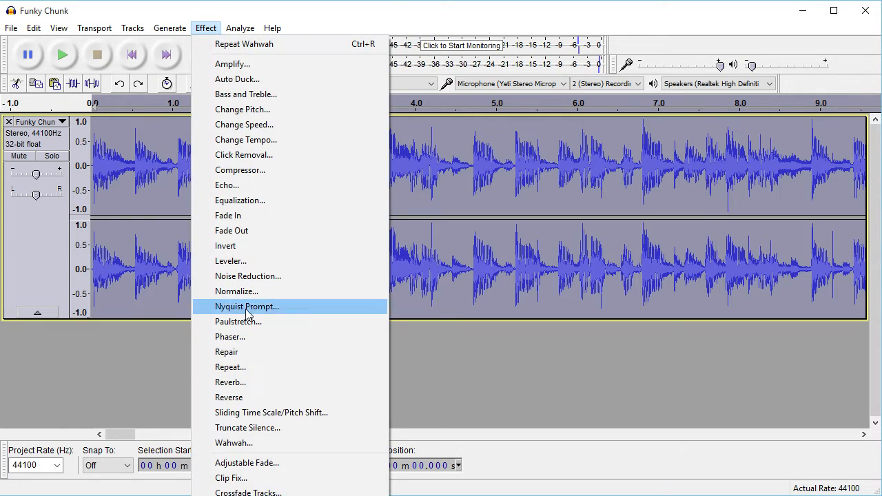
click(233, 443)
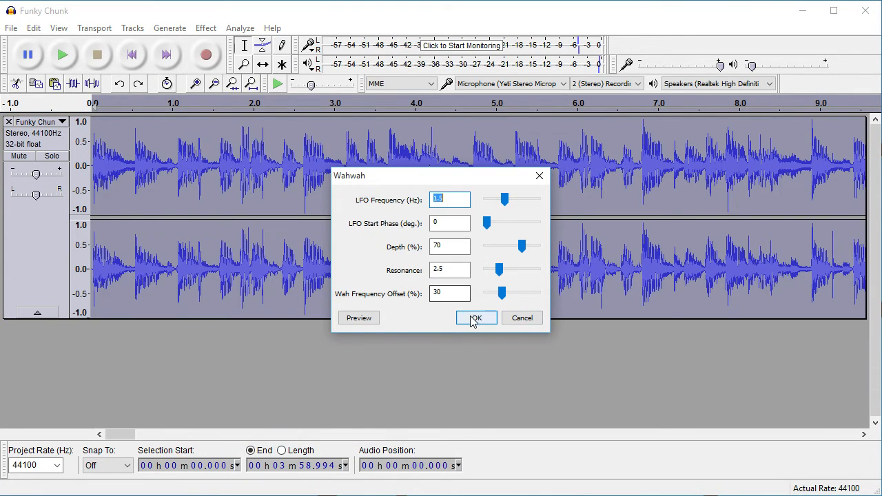
mouse_move(474, 308)
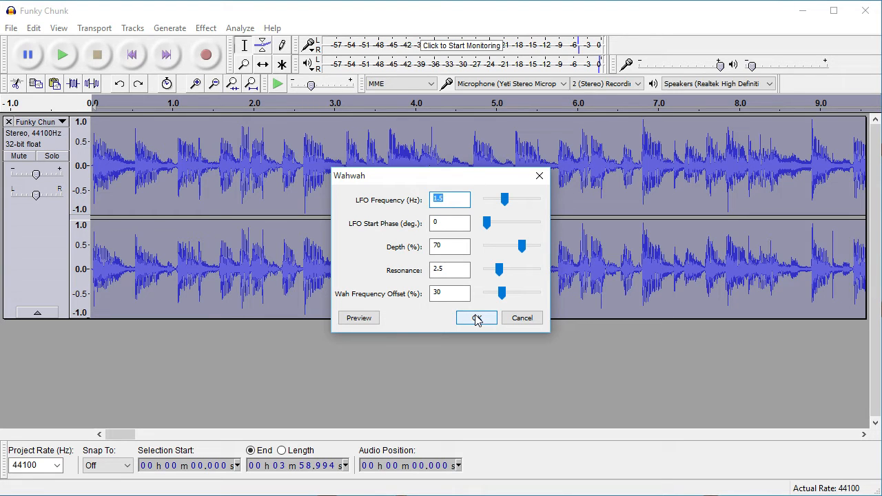
click(477, 317)
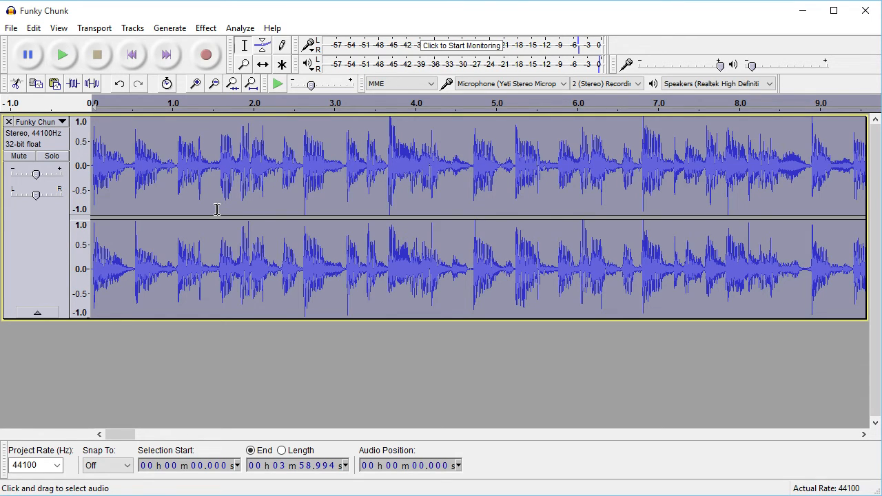
Play back the wah-processed Funky Chunk track from the start
click(61, 55)
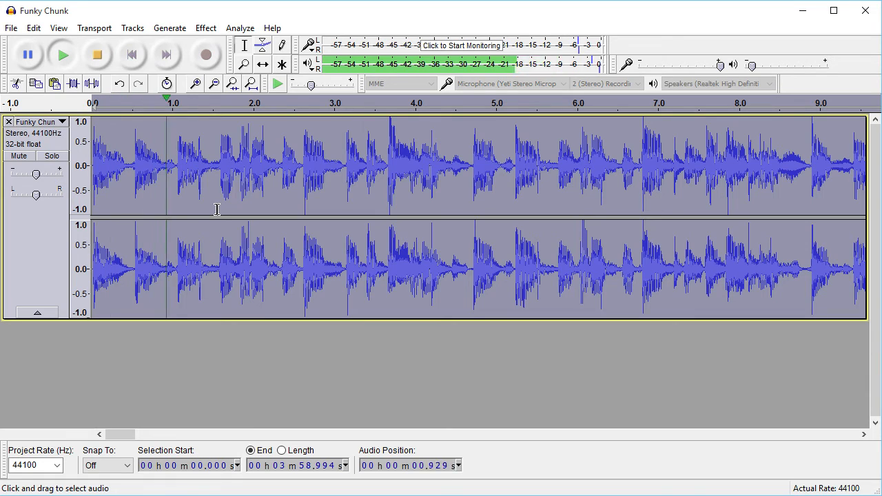